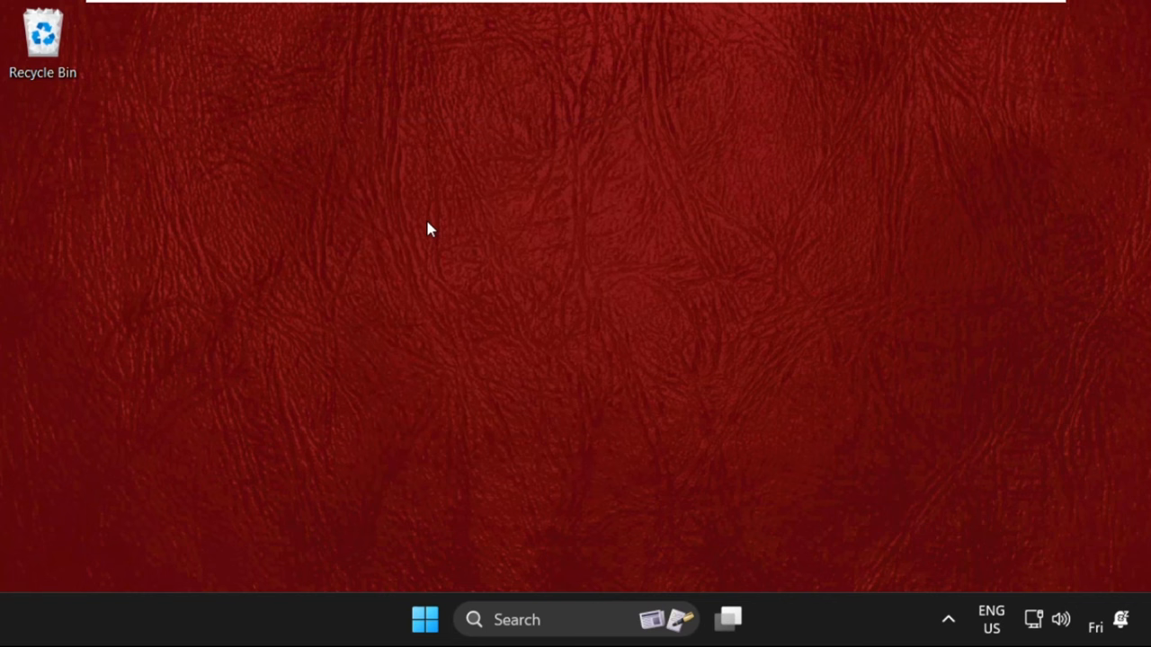
pyautogui.moveTo(449, 372)
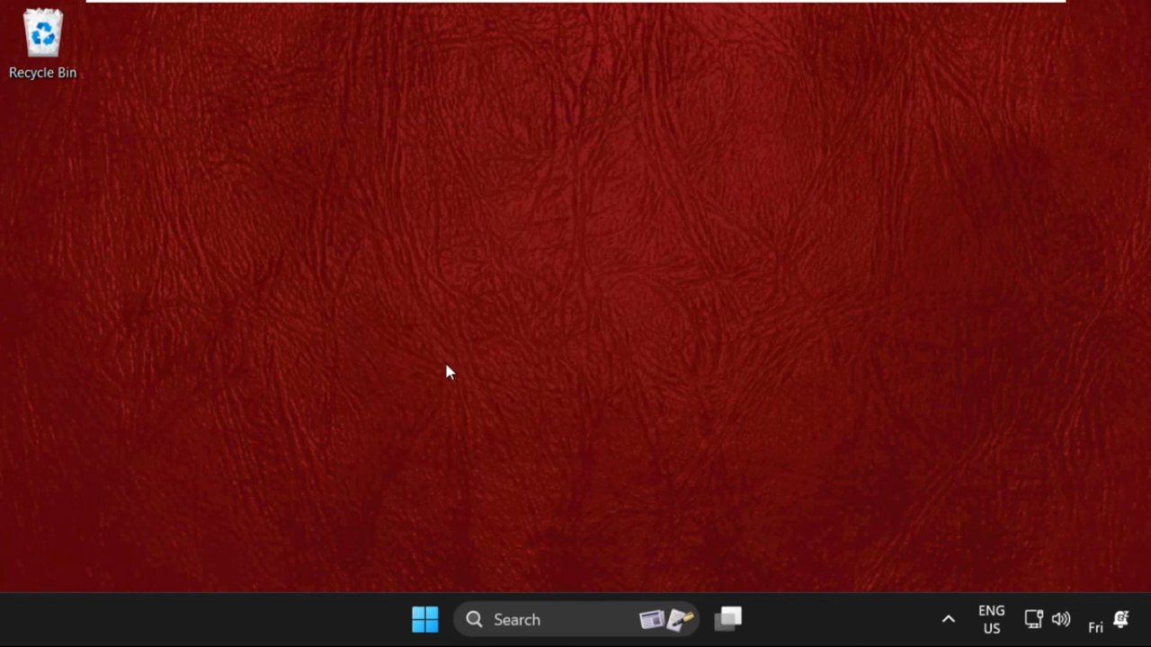
pyautogui.moveTo(625, 547)
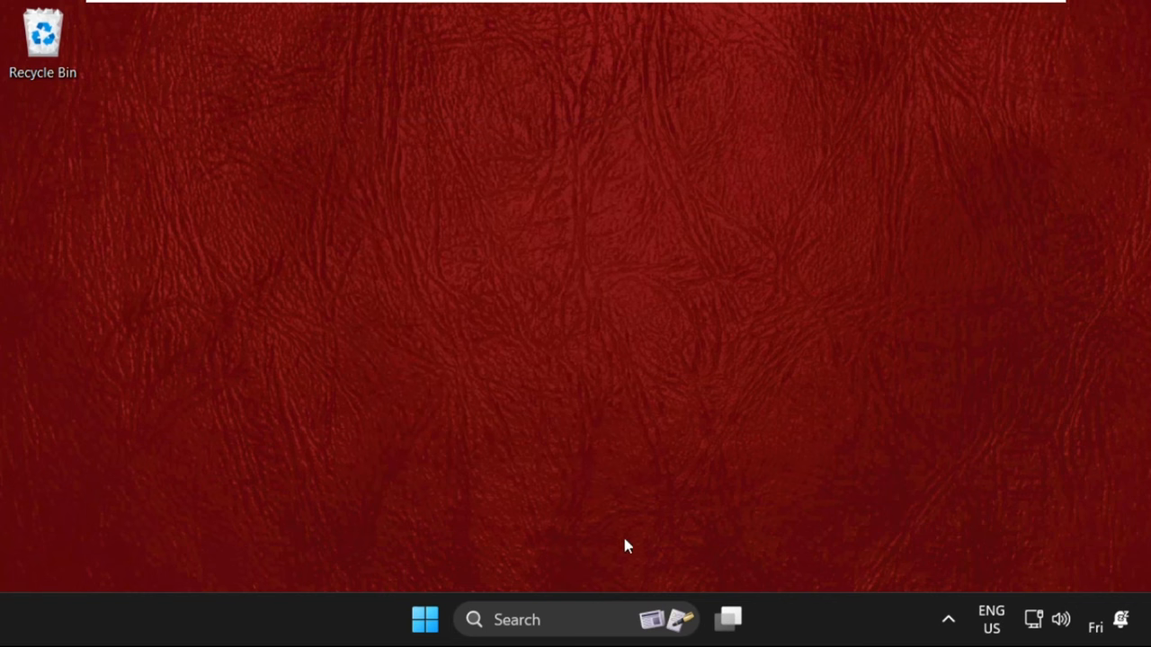
# Find Device Manager via search and show the Microsoft Basic Display Adapter's Driver details
pyautogui.click(475, 619)
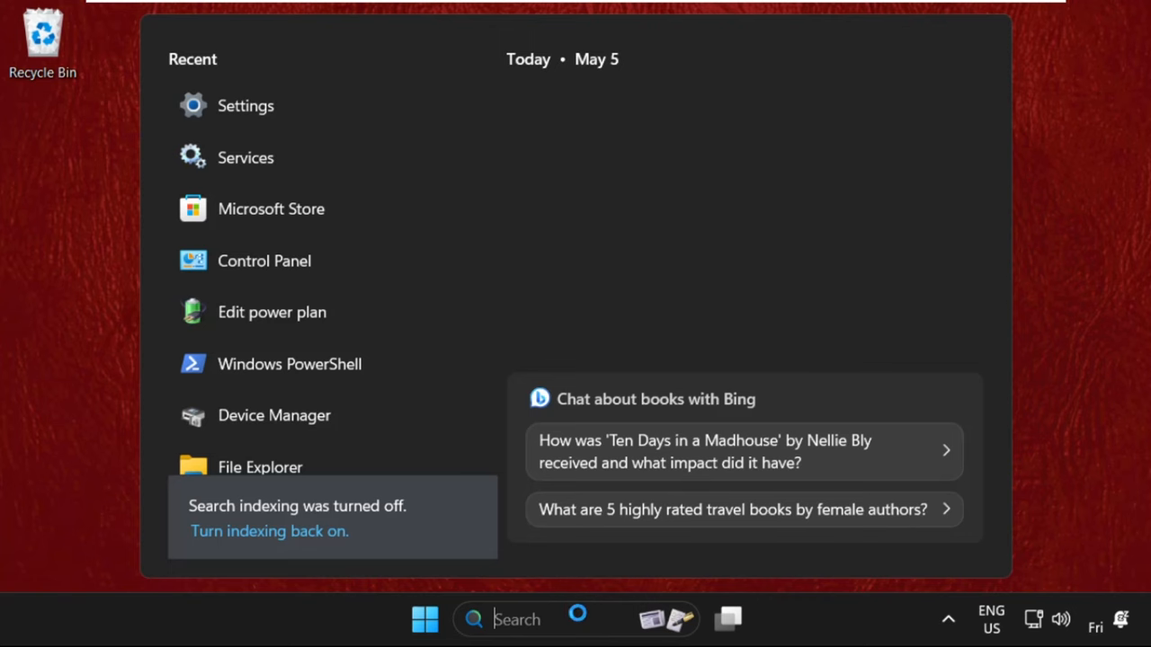
pyautogui.write('device Manager')
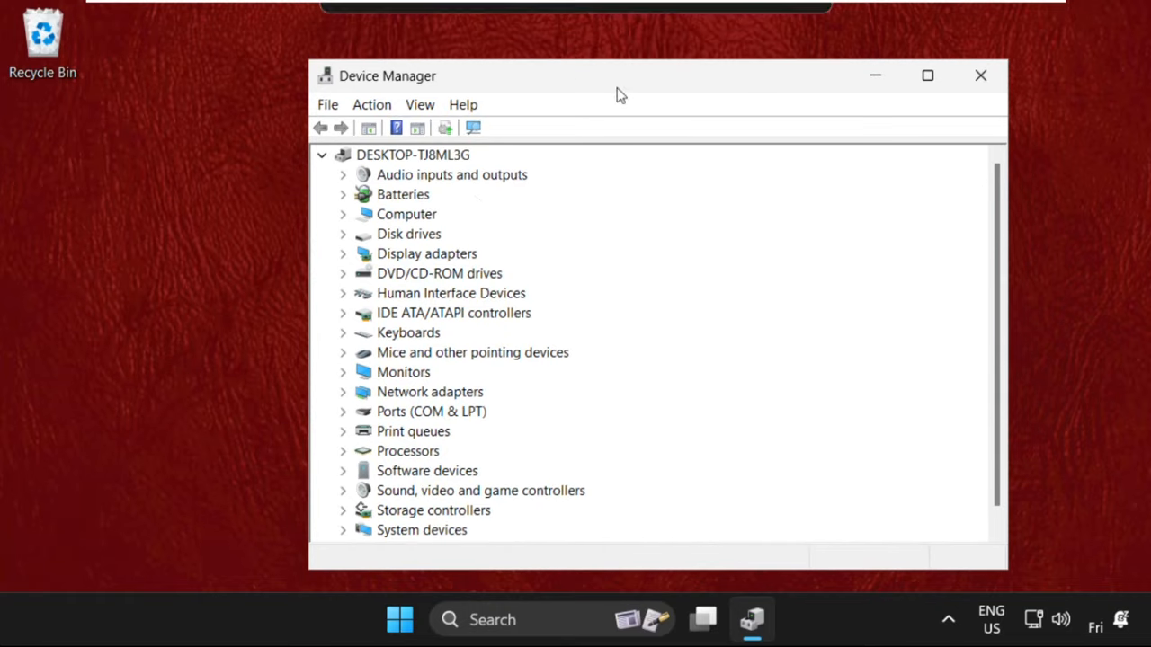
pyautogui.moveTo(351, 262)
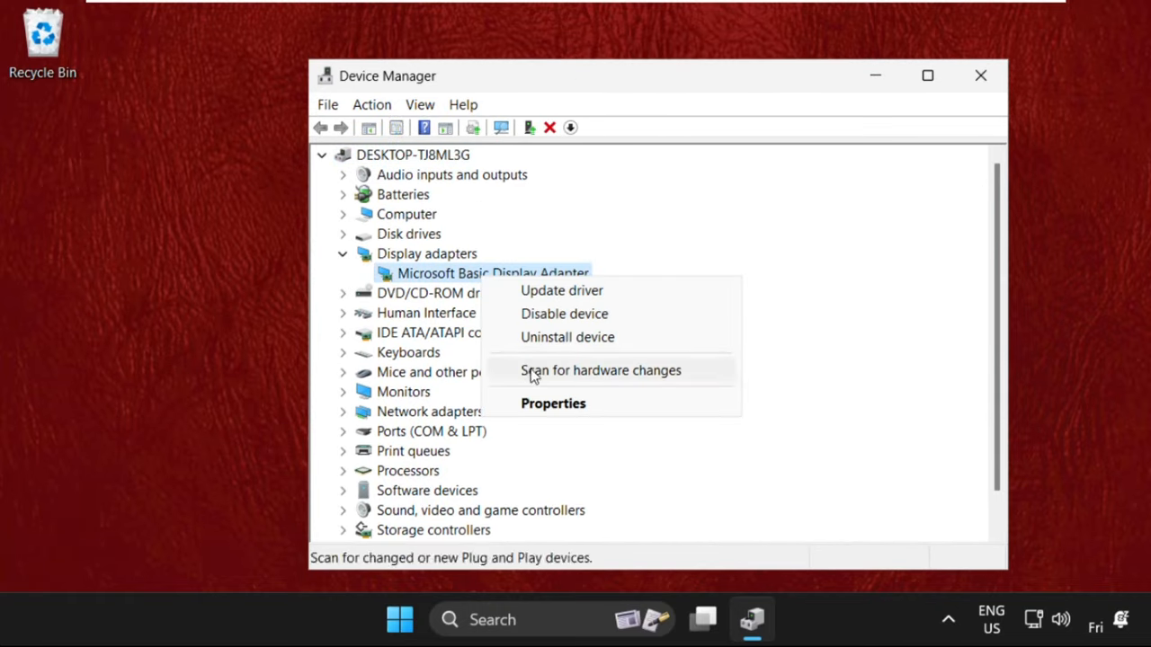
pyautogui.click(554, 403)
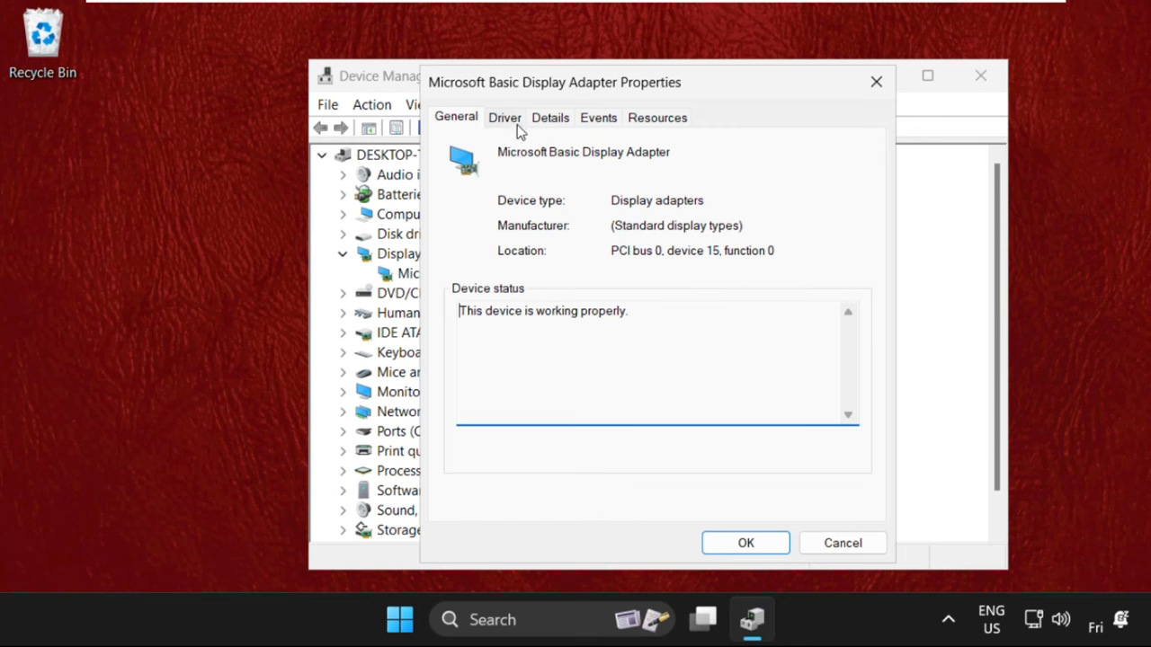
pyautogui.click(503, 117)
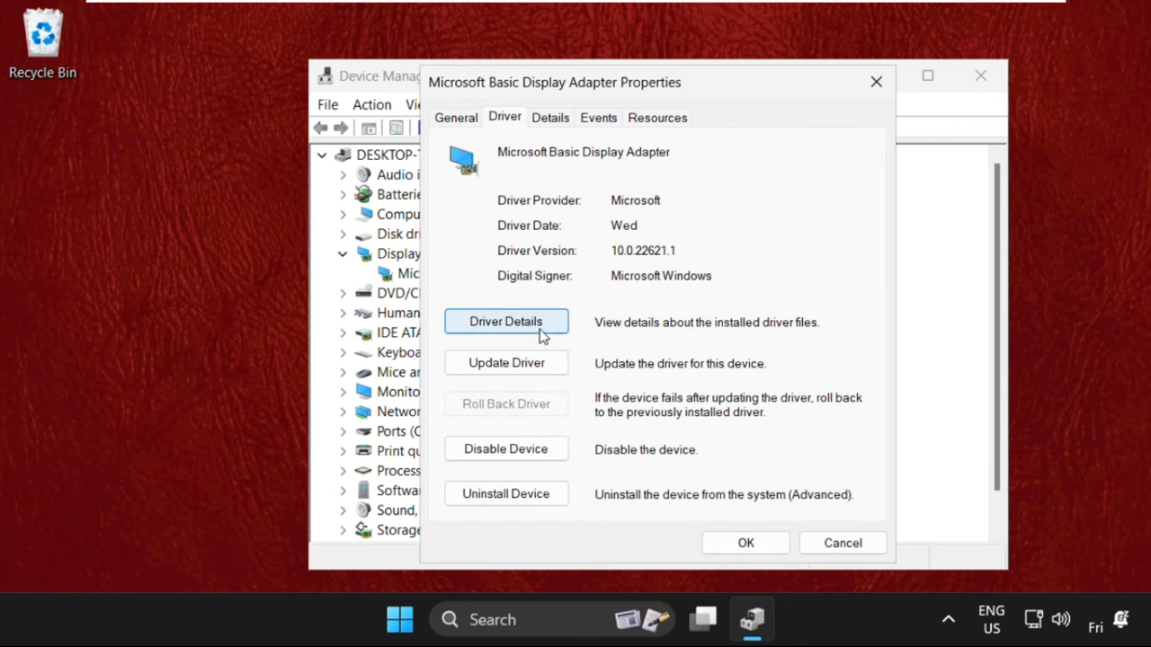
# Run an automatic driver search for the adapter and close the wizard once it reports the best driver installed
pyautogui.click(506, 363)
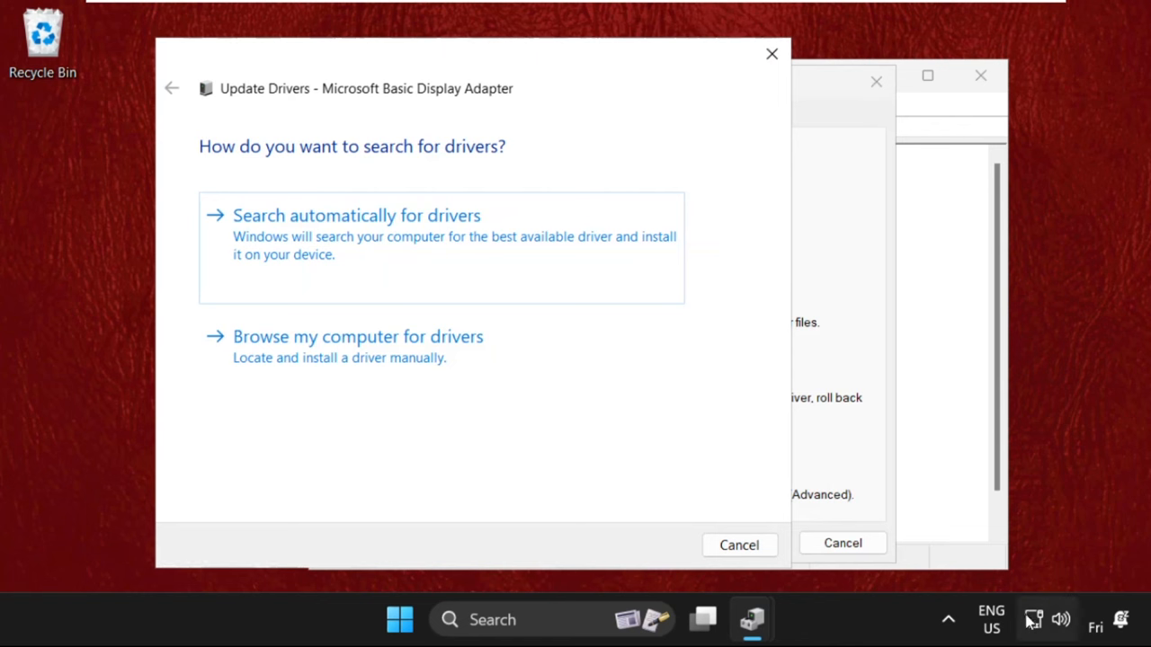
pyautogui.moveTo(385, 255)
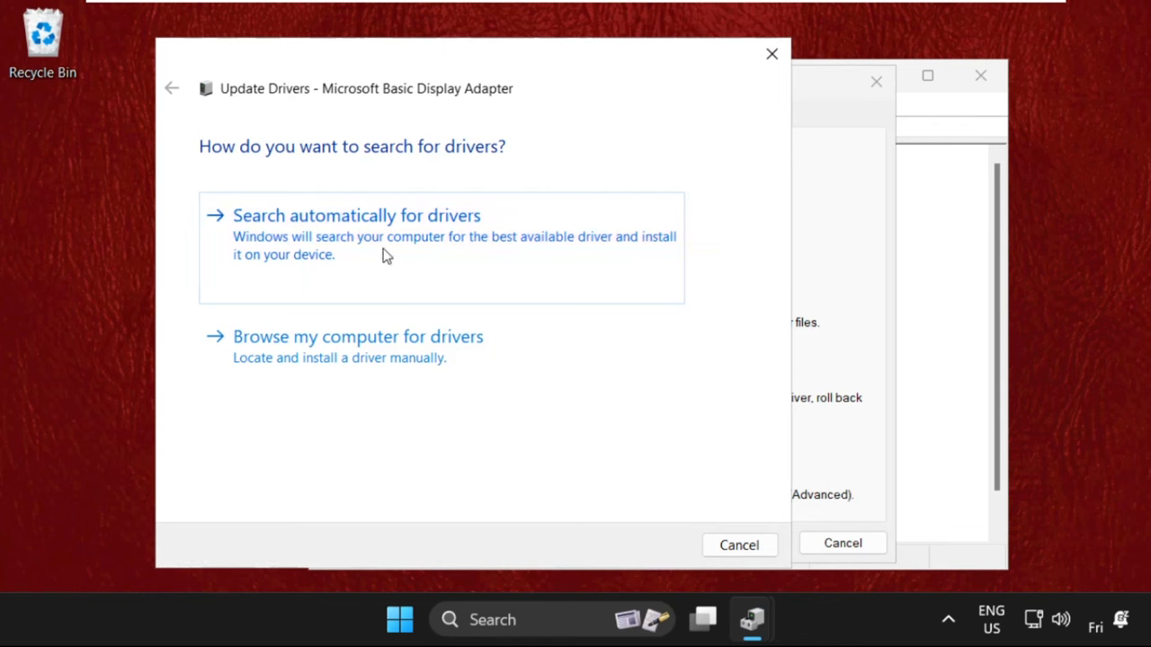
pyautogui.moveTo(467, 241)
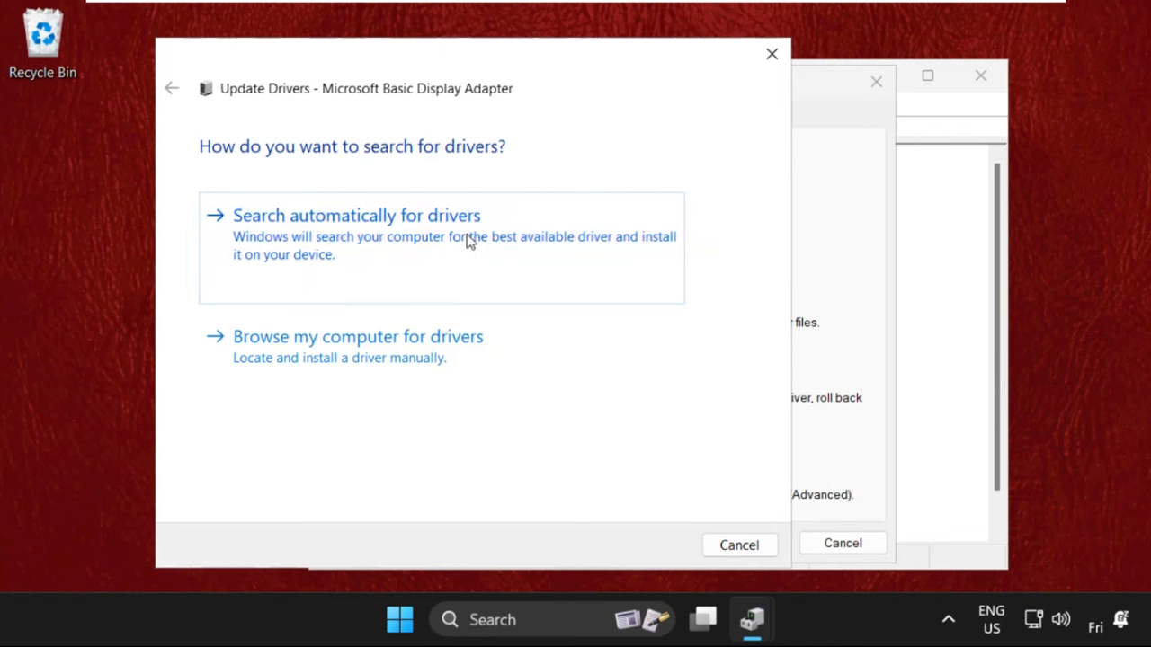
pyautogui.click(356, 216)
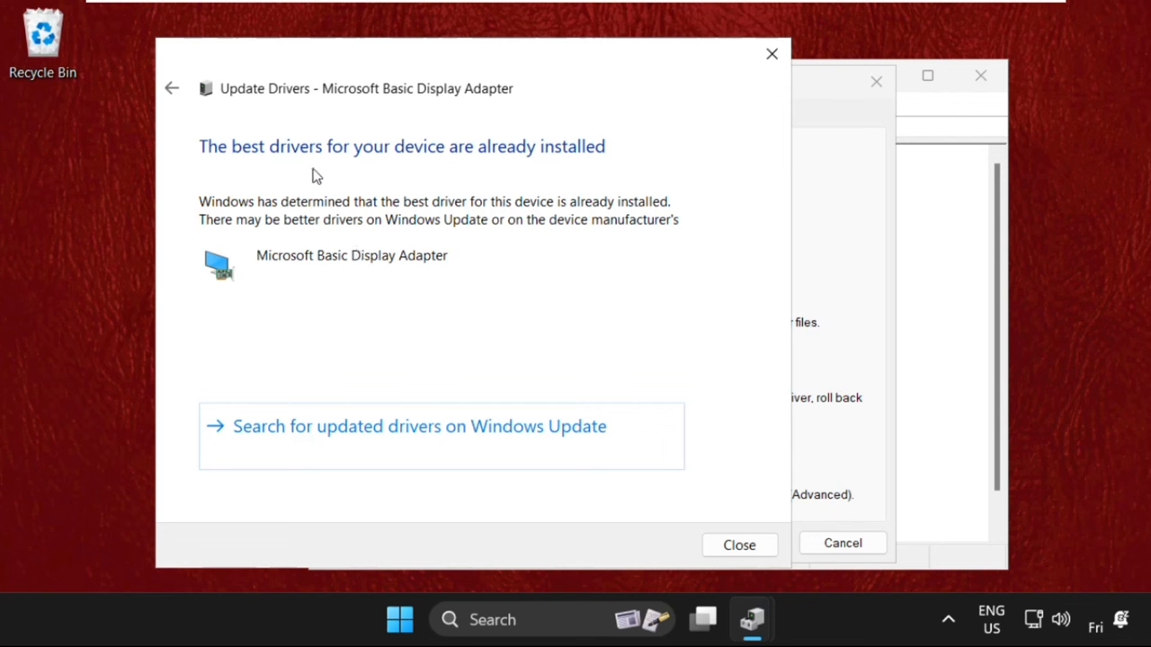
pyautogui.moveTo(273, 169)
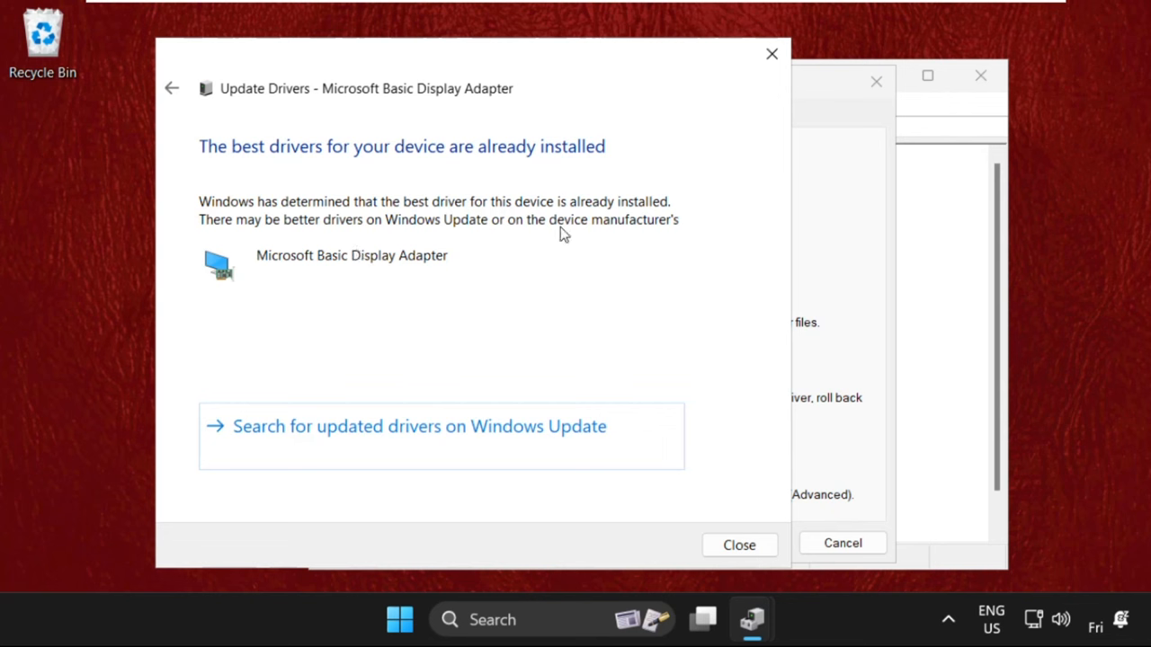
pyautogui.click(737, 544)
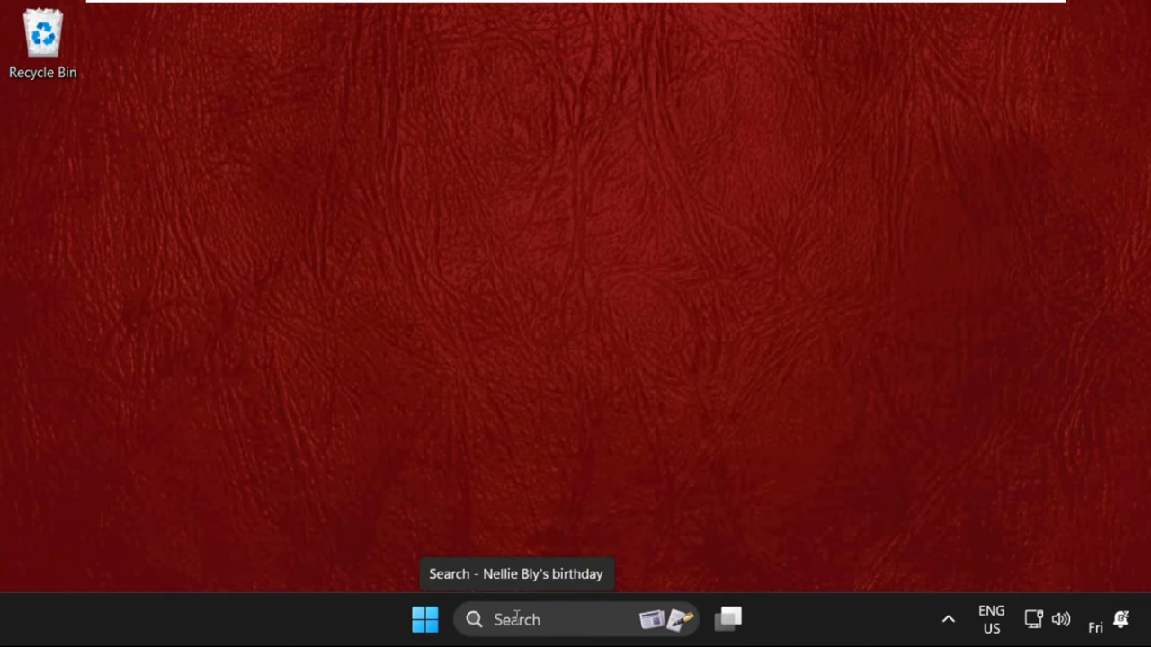
# Launch the Services console by searching for 'services'
pyautogui.write('services')
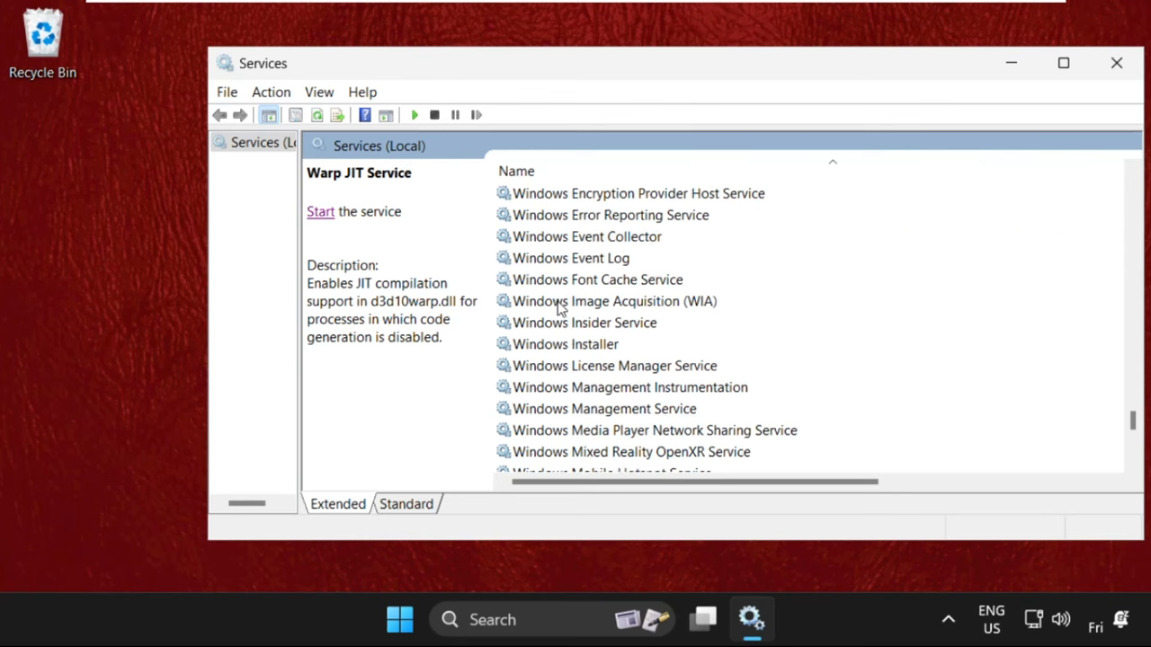
# Set the Windows Update service's startup type to Automatic, start it, and confirm its properties
pyautogui.scroll(-3)
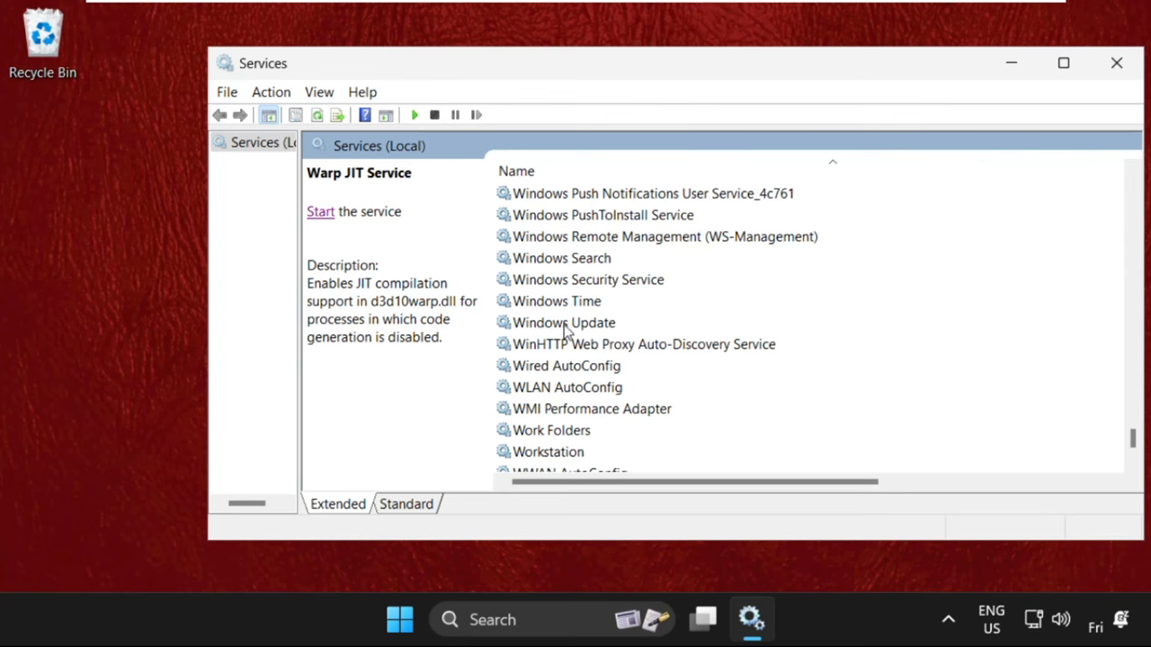
pyautogui.rightClick(565, 322)
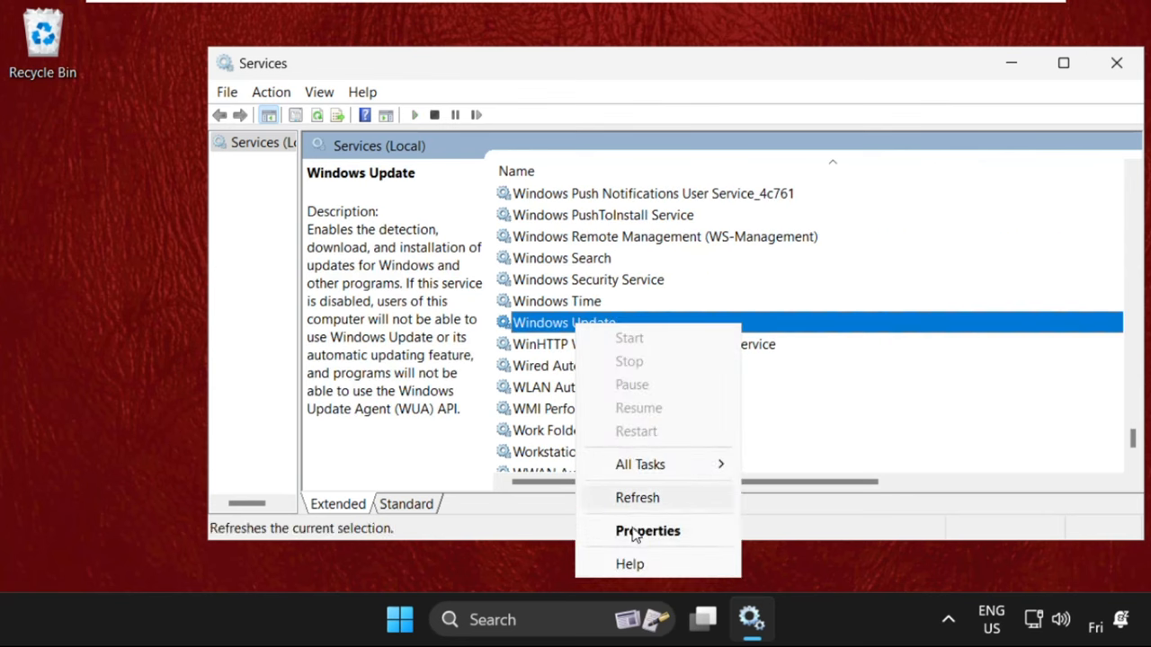
pyautogui.click(647, 531)
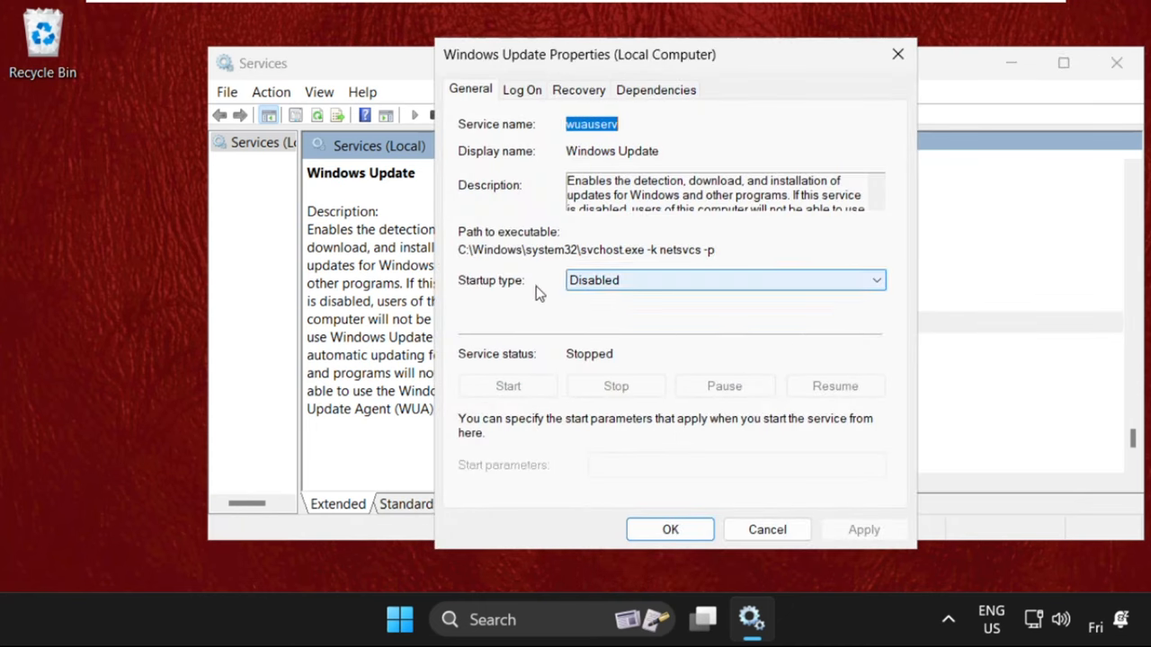
pyautogui.click(726, 280)
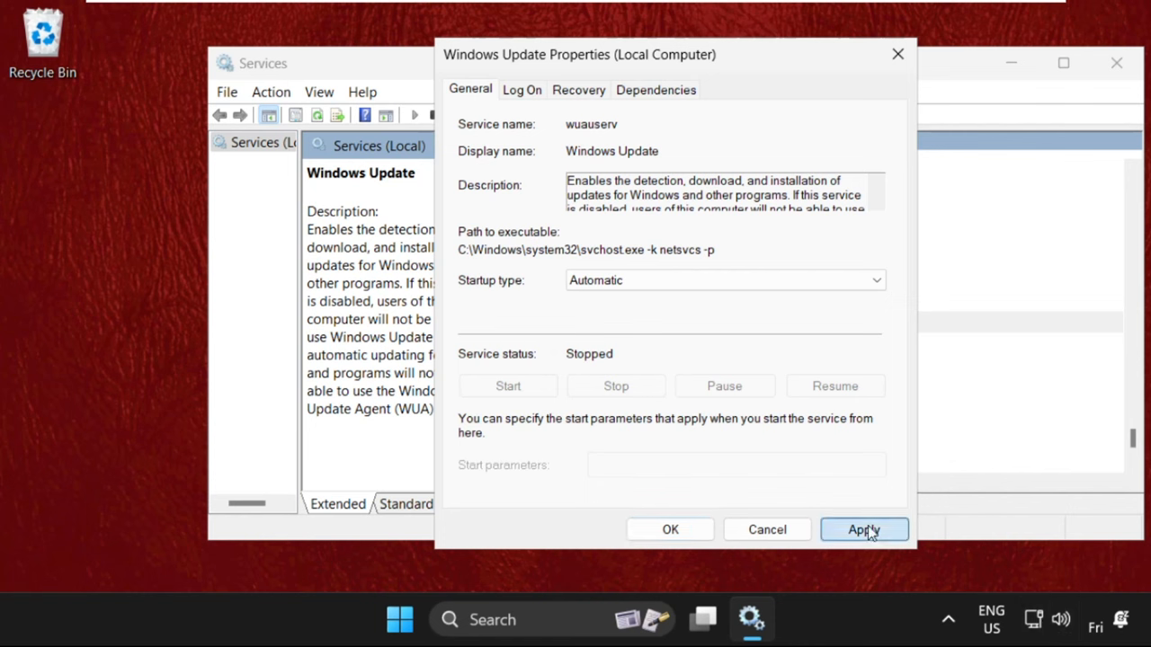
pyautogui.click(863, 529)
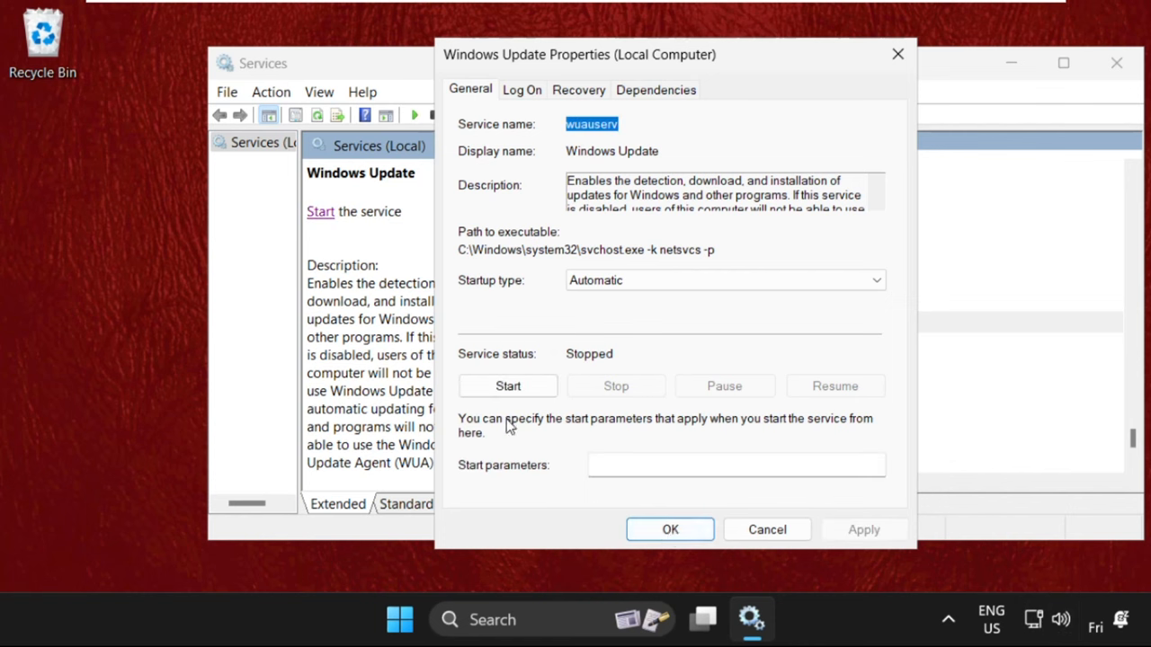
pyautogui.click(507, 385)
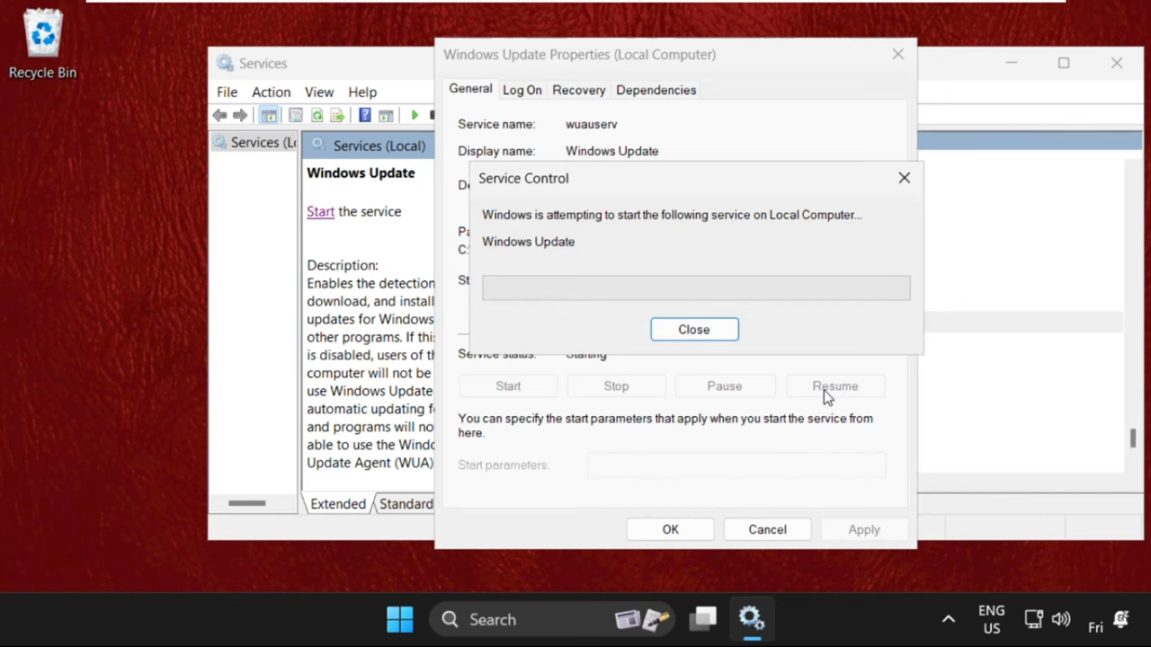
pyautogui.click(694, 329)
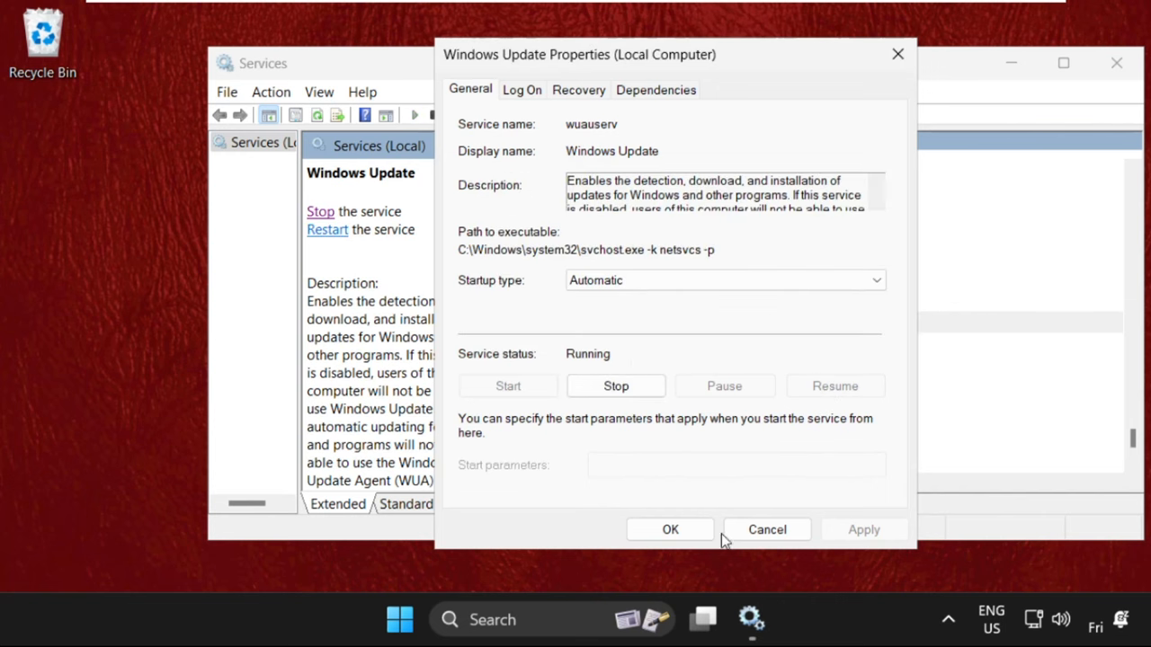
pyautogui.click(669, 529)
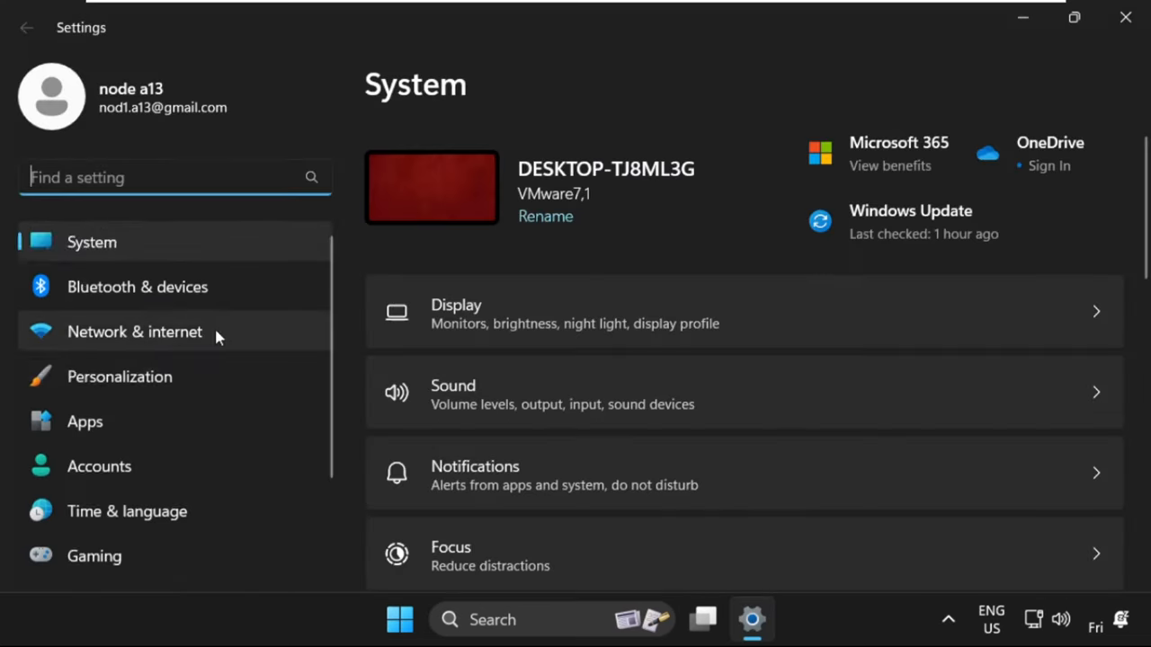
# Show the Windows Update page with the pending Defender security update, then close Settings
pyautogui.scroll(-3)
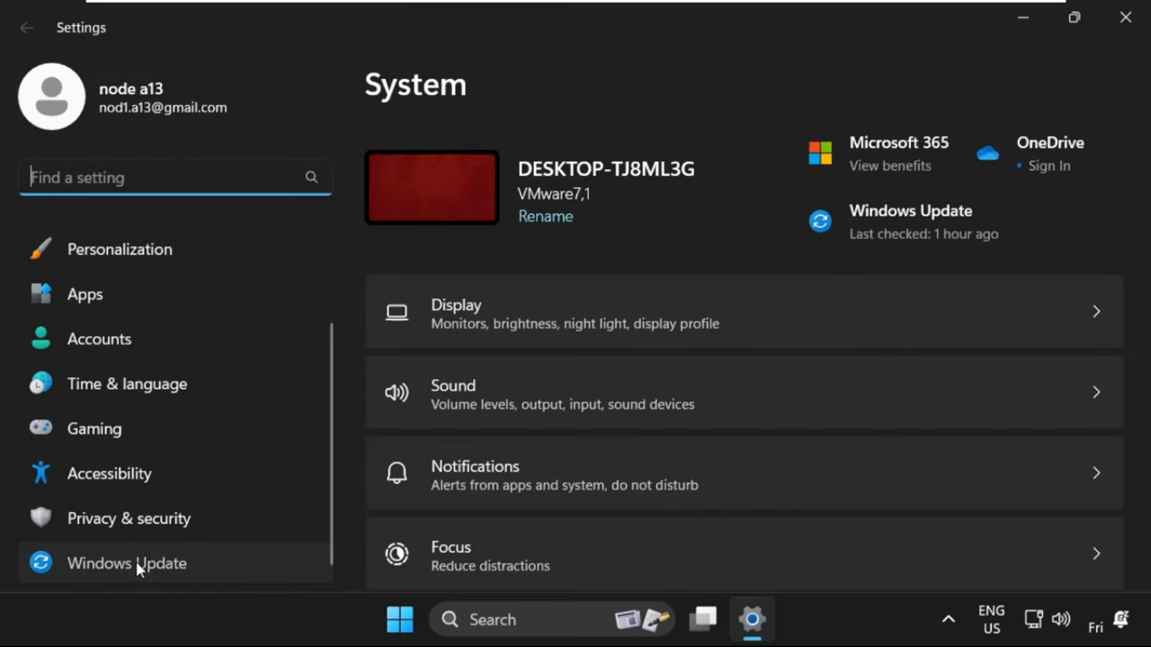
pyautogui.click(126, 563)
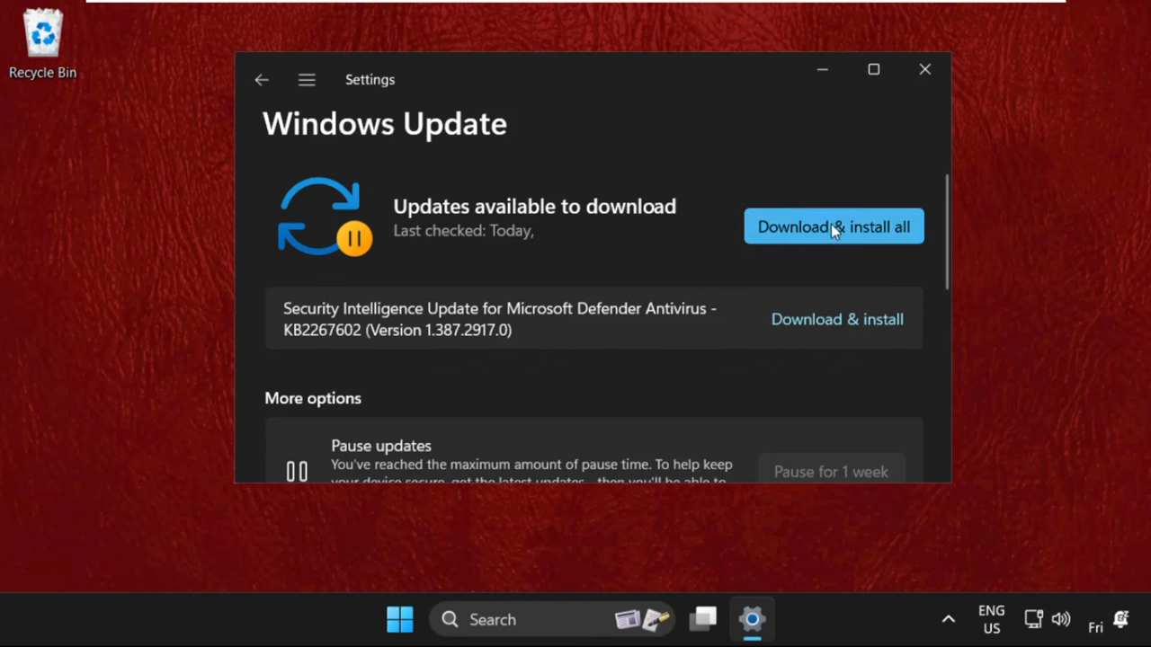
pyautogui.moveTo(769, 220)
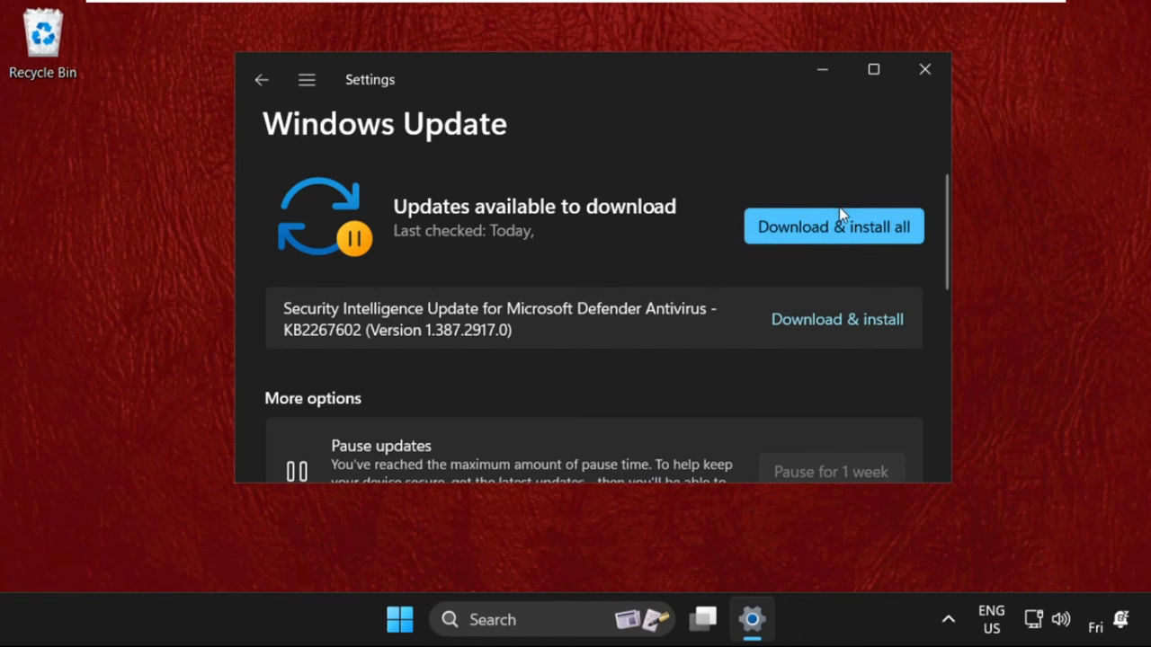
pyautogui.moveTo(543, 277)
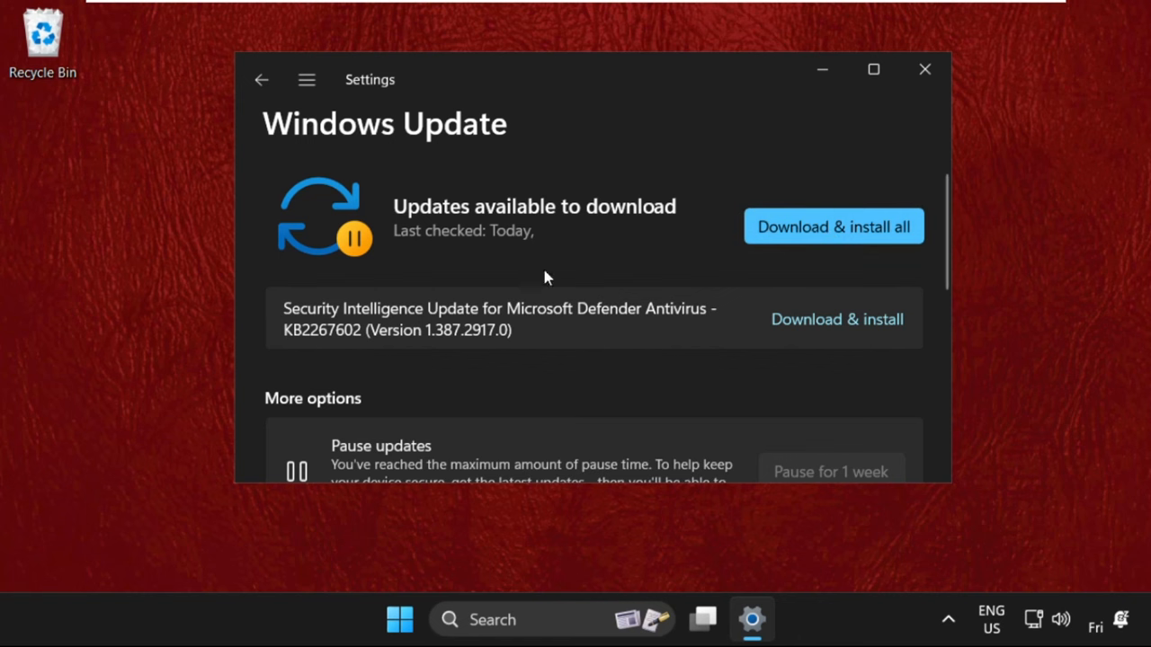
pyautogui.click(924, 68)
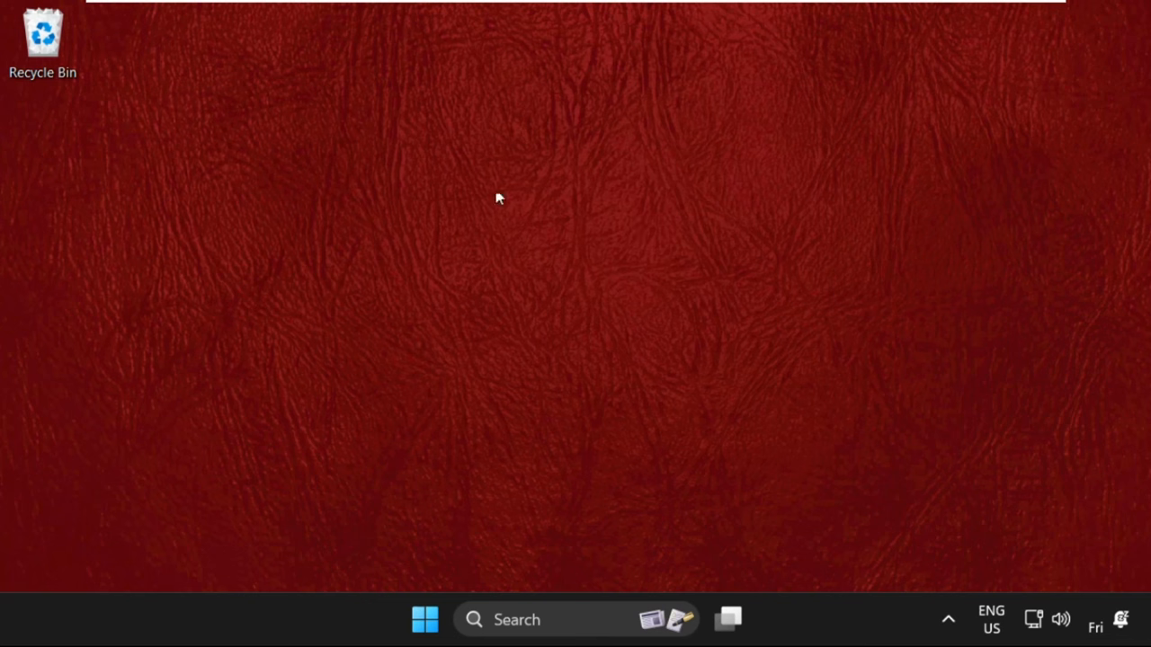
pyautogui.moveTo(435, 231)
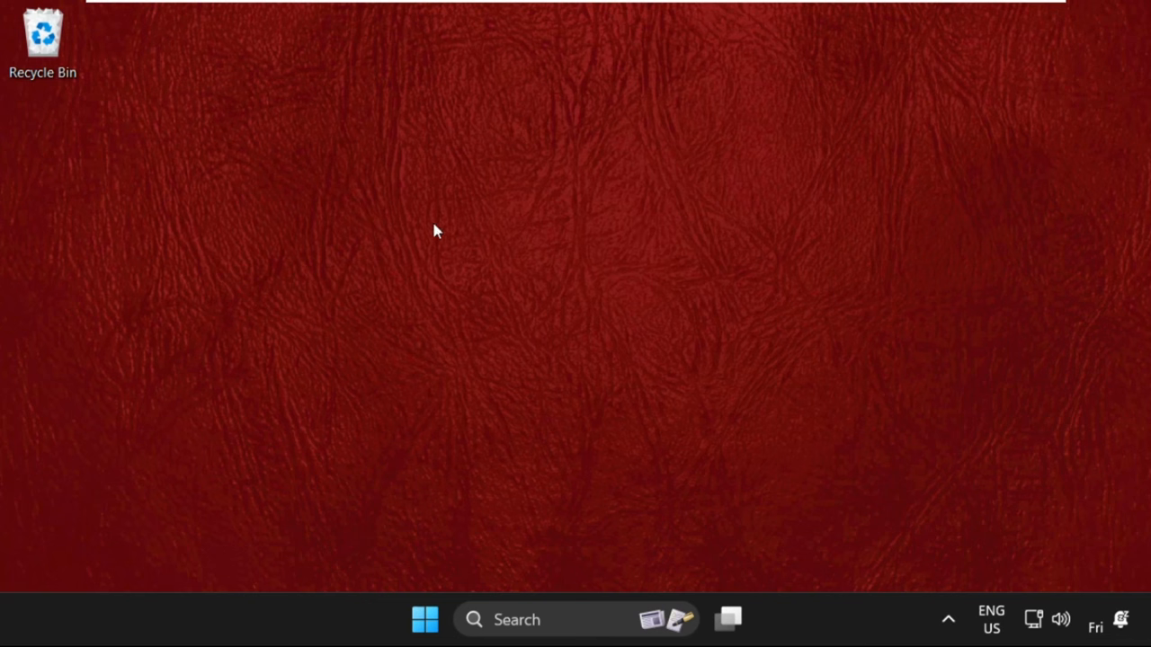
pyautogui.moveTo(443, 262)
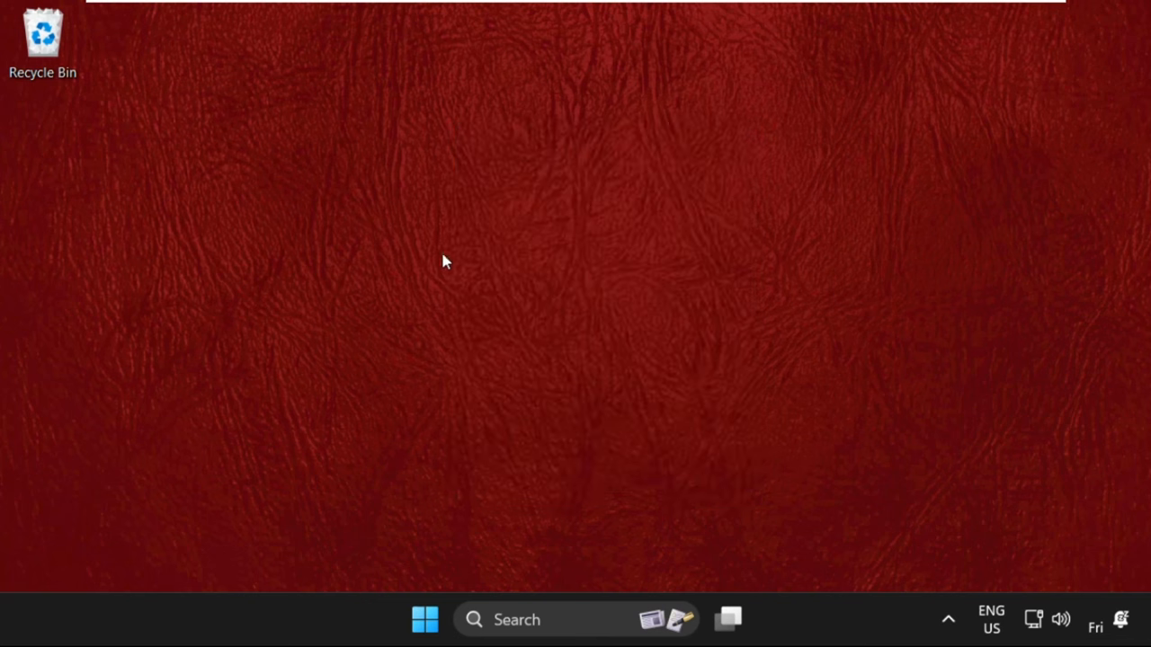
pyautogui.moveTo(243, 158)
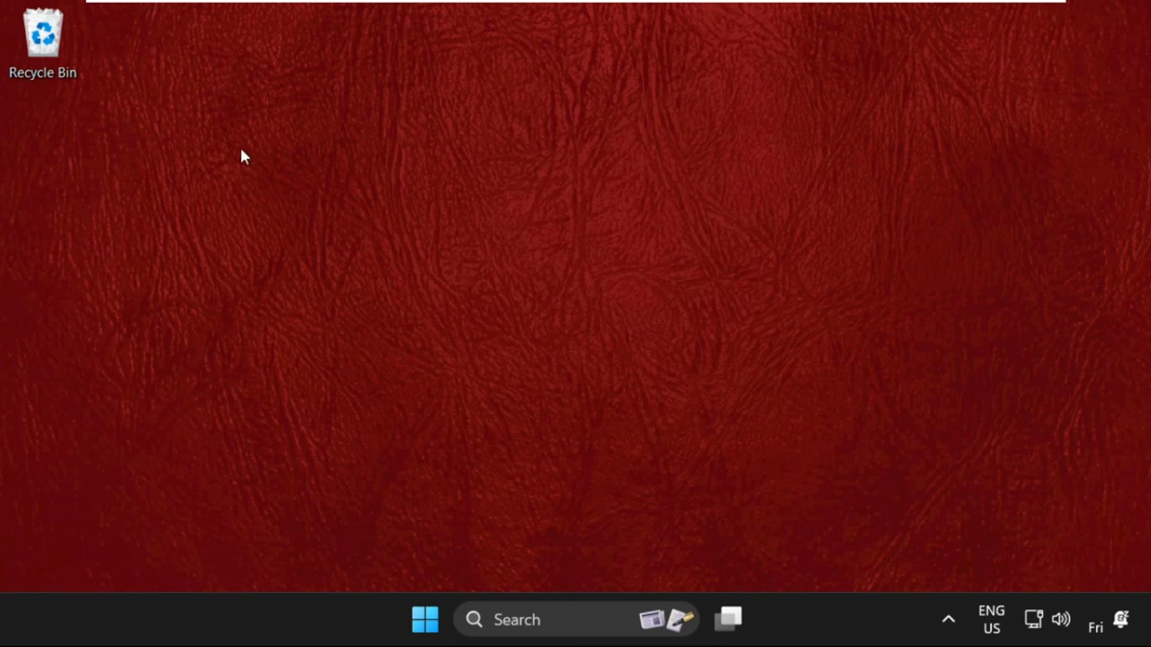
pyautogui.moveTo(453, 244)
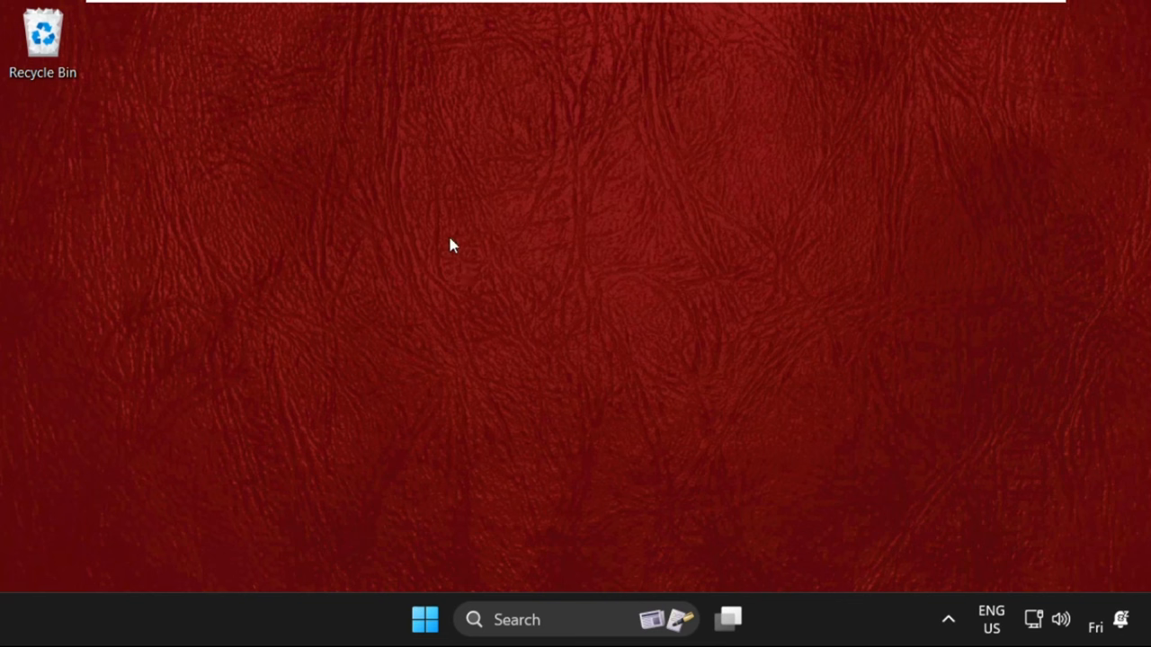